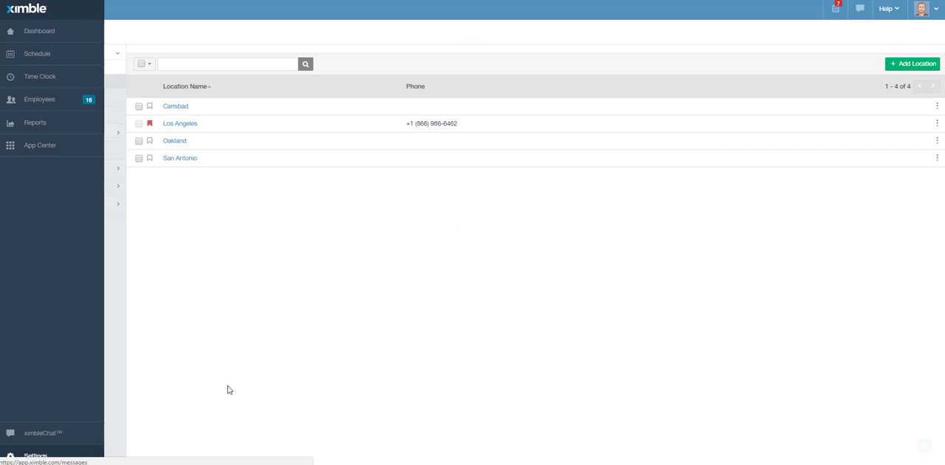
Step: Go from Schedule Preferences in Settings to the Manage Request page
left_click(34, 453)
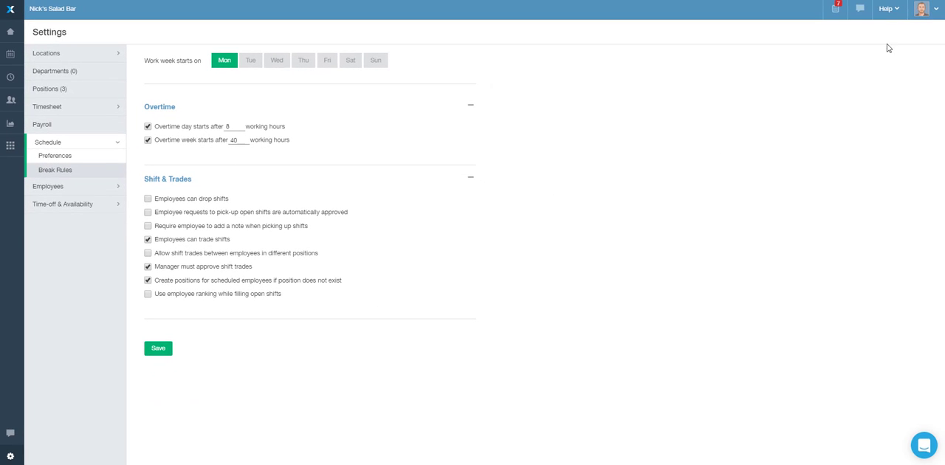
mouse_move(836, 9)
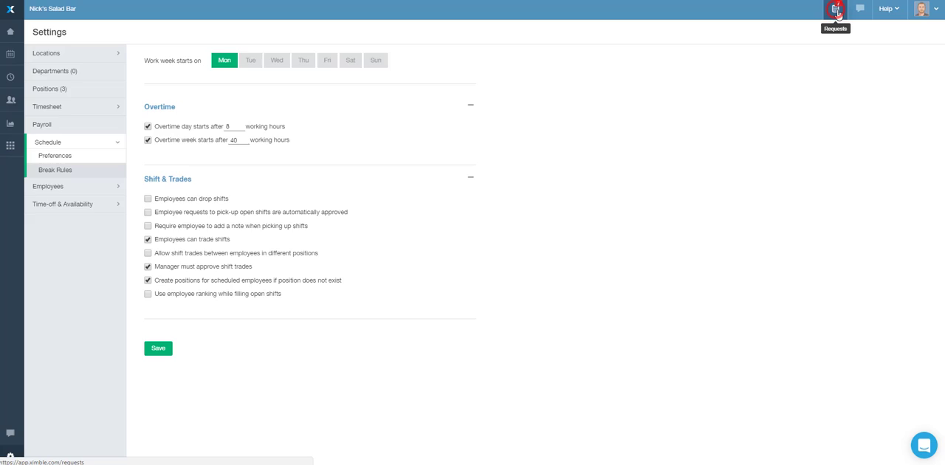
left_click(835, 9)
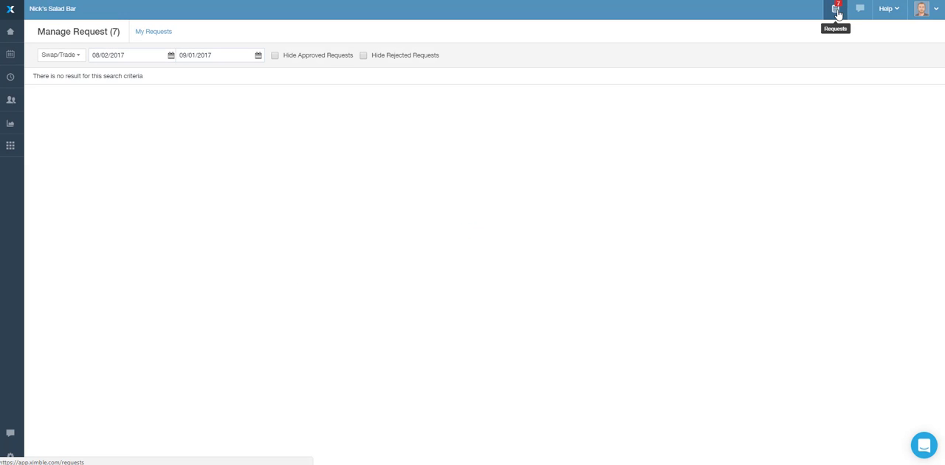
mouse_move(83, 118)
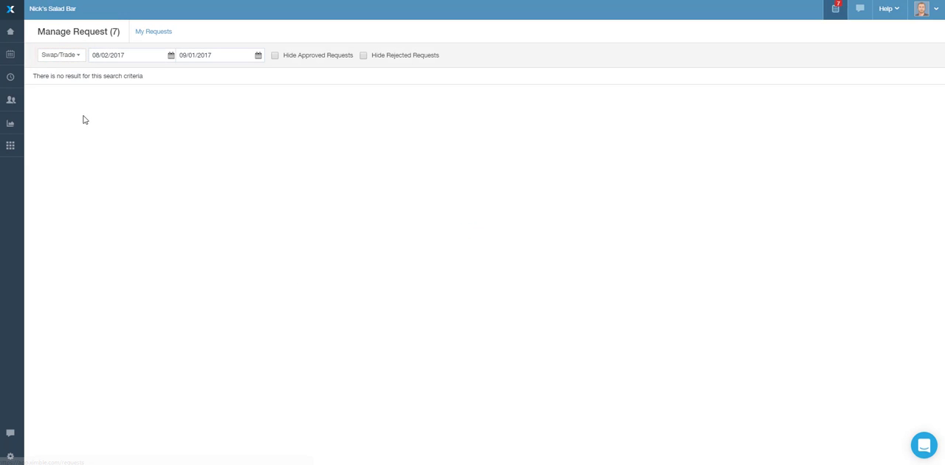
Step: Filter requests to Pick-Up and approve the August 6 Chef open-shift pickup
left_click(61, 54)
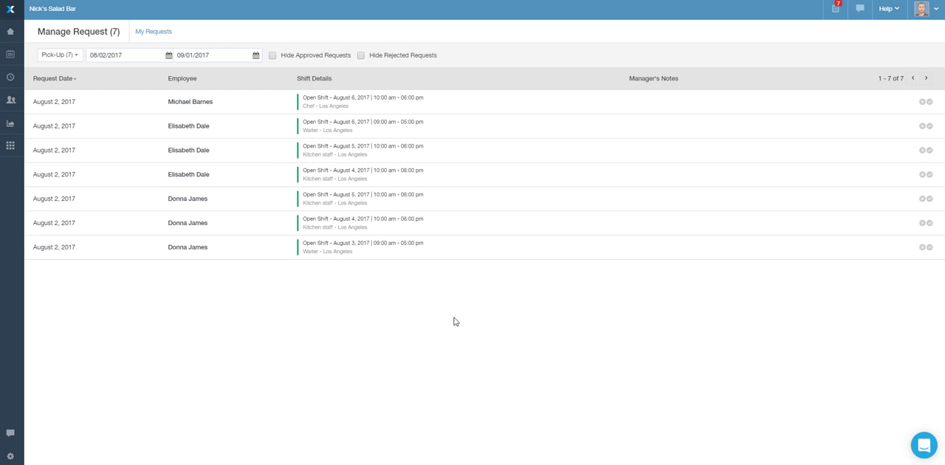
left_click(930, 101)
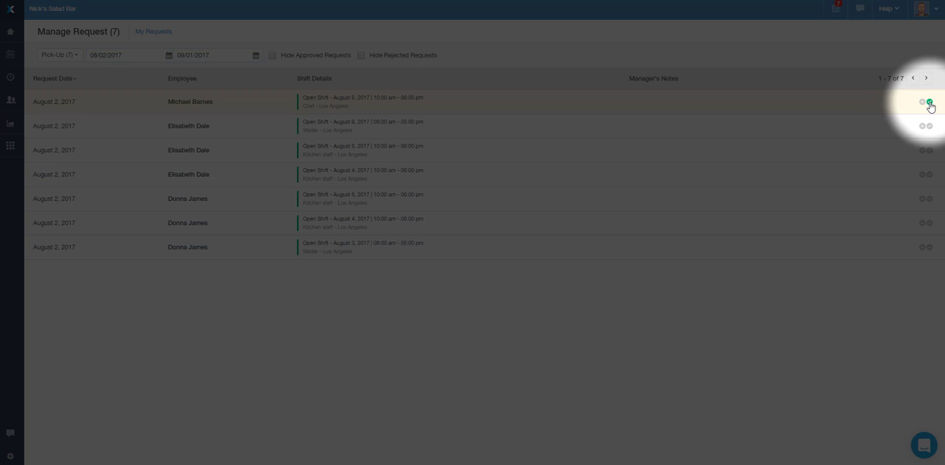
left_click(923, 101)
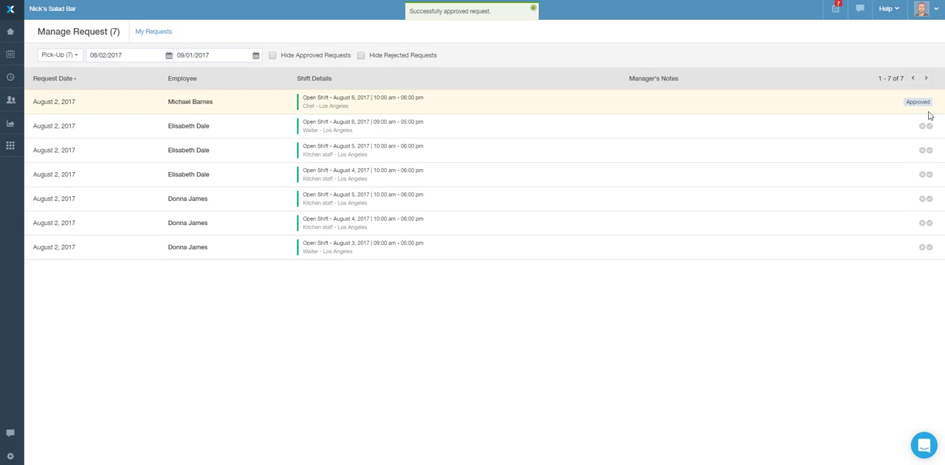